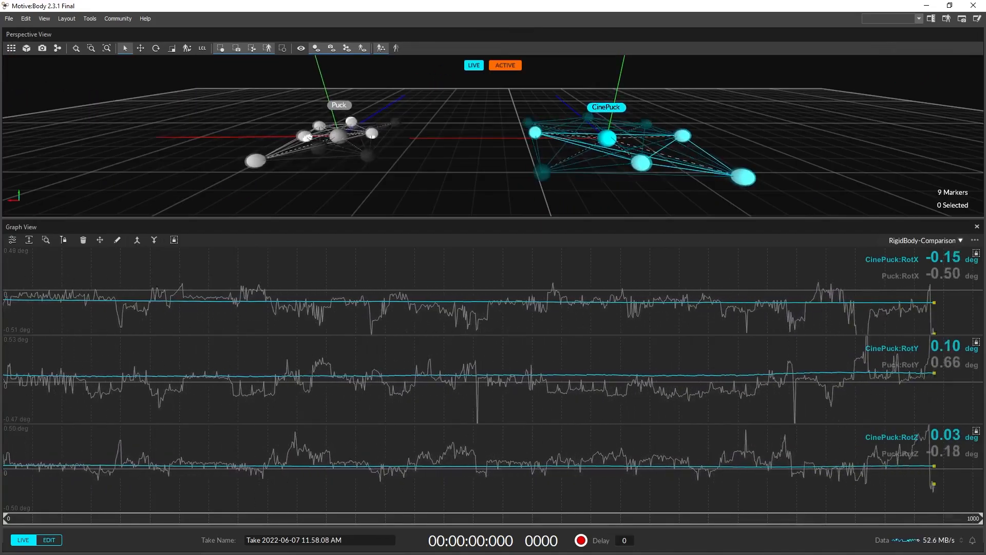
Step: Close the rotation graphs so the Perspective View shows the CinePuck rigid body alone
left_click(978, 227)
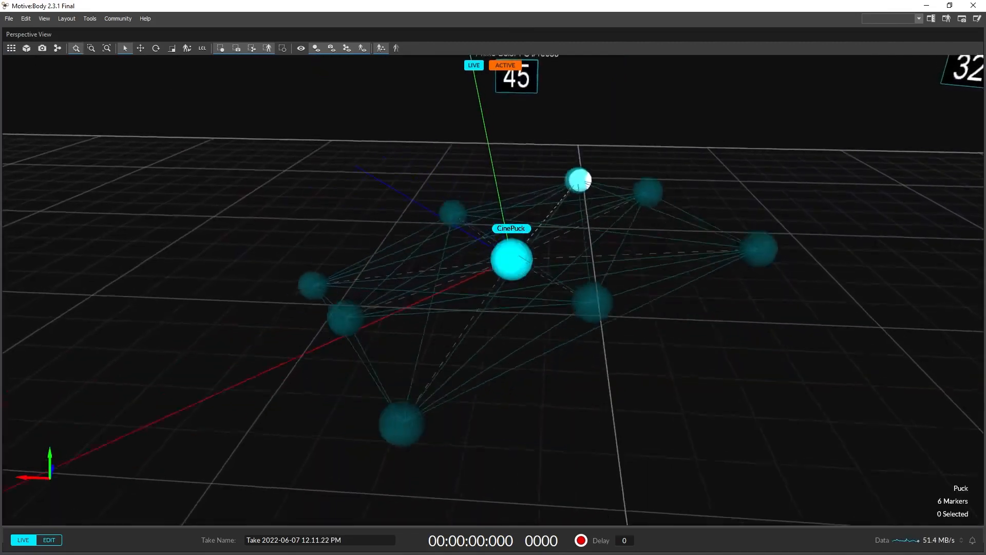